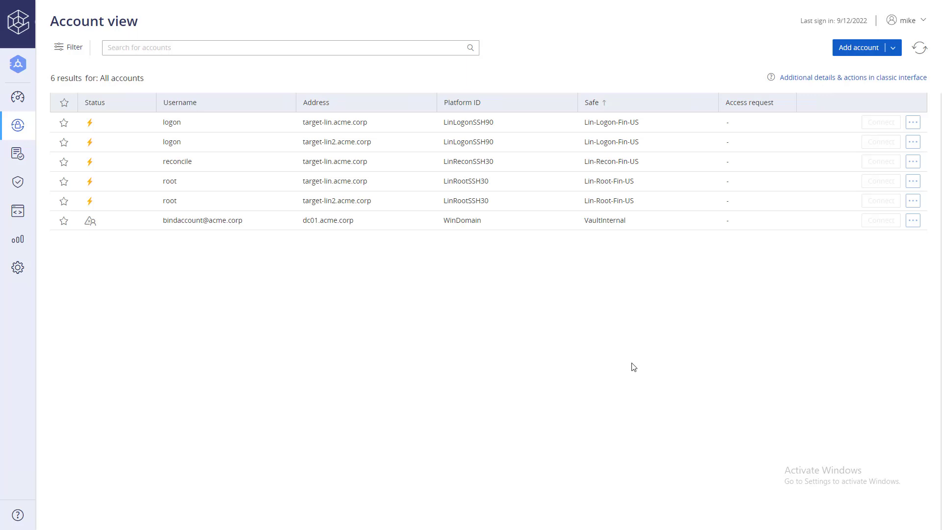
mouse_move(288, 163)
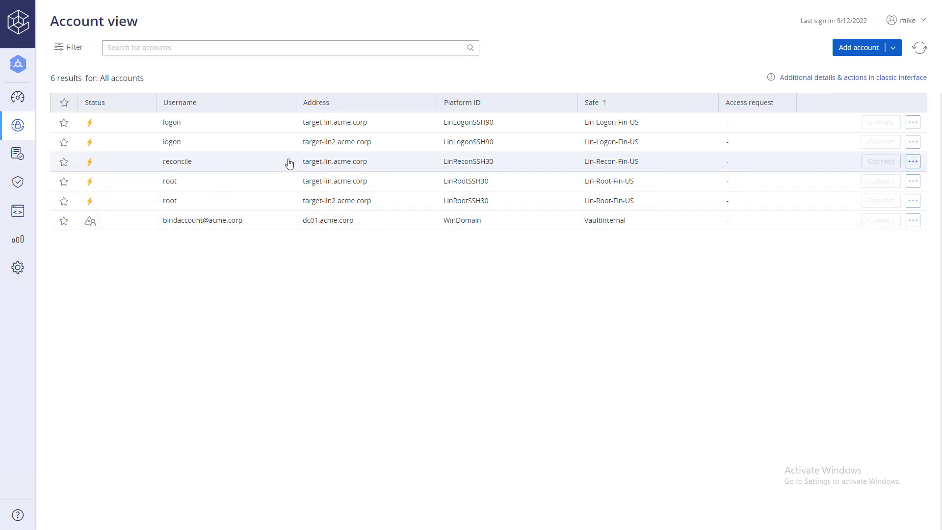
Step: Review the reconcile account's safe and account name in its Details tab
left_click(177, 161)
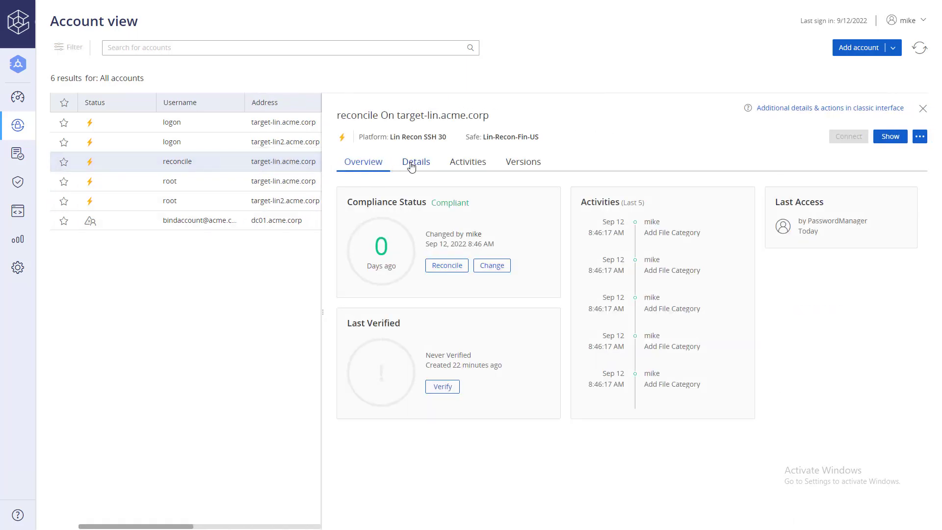
left_click(415, 160)
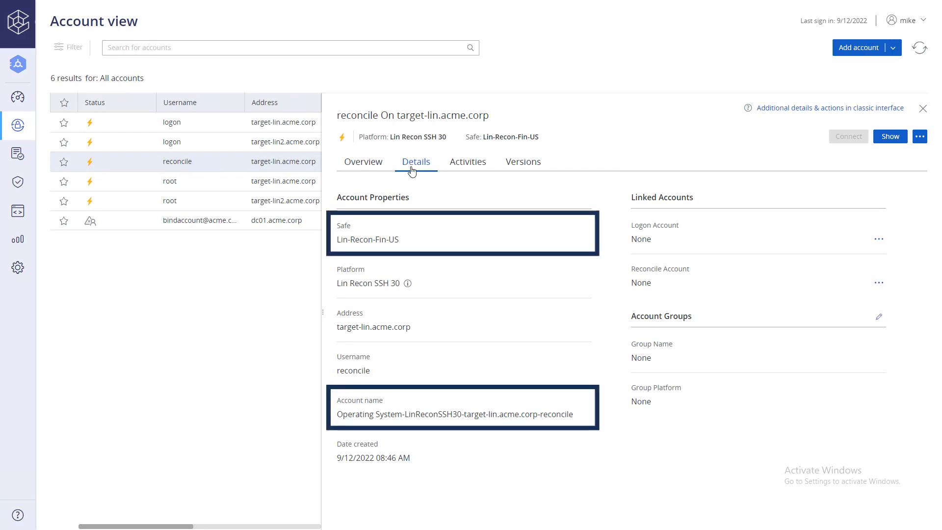
double_click(367, 240)
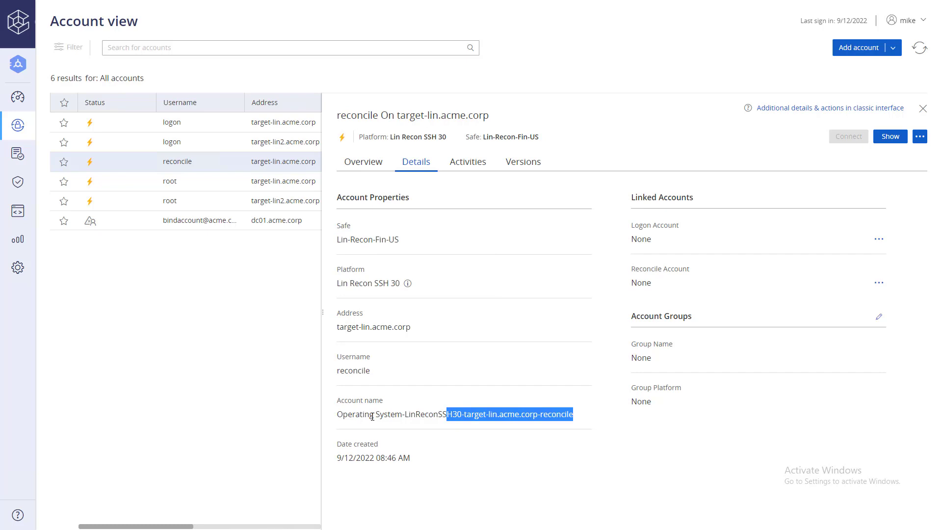
left_click(72, 409)
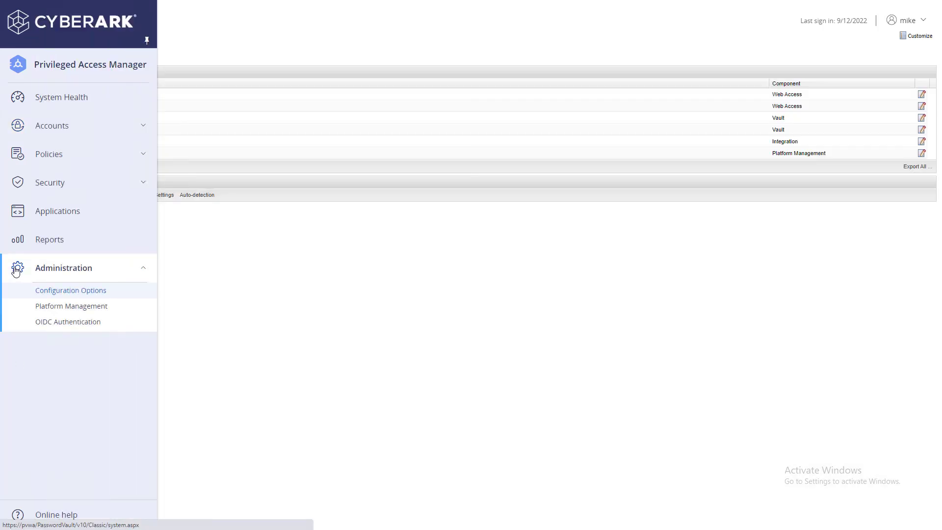
Step: Reach Password Reconciliation under Automatic Password Management for the Lin Root SSH 30 platform
left_click(71, 306)
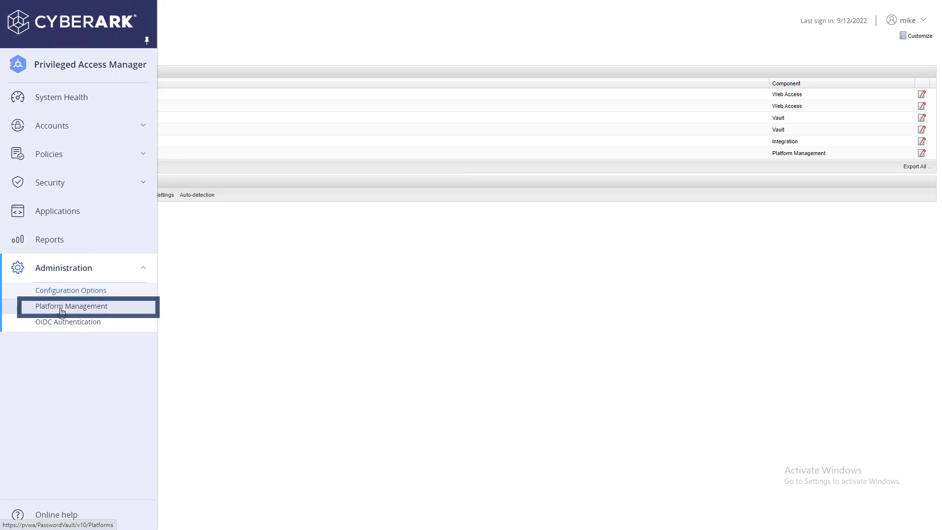
left_click(71, 306)
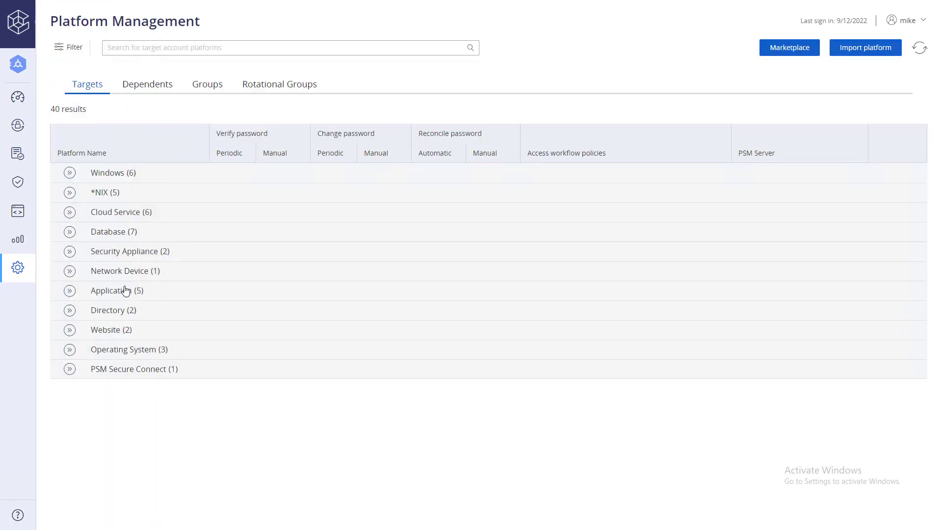
left_click(69, 192)
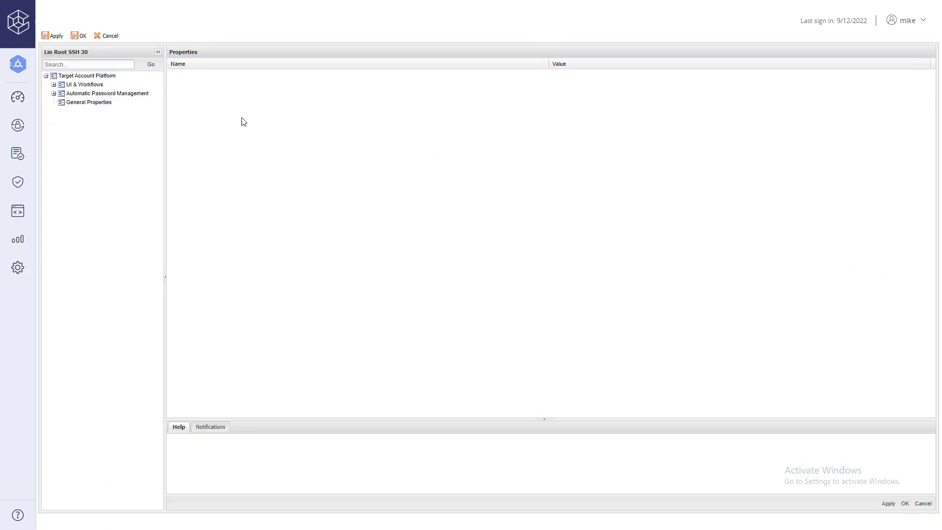
left_click(54, 93)
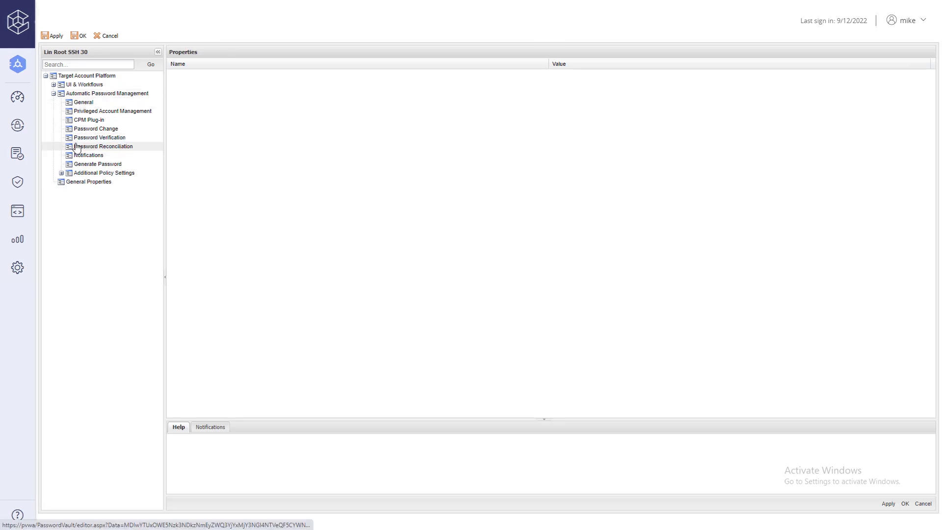
left_click(105, 146)
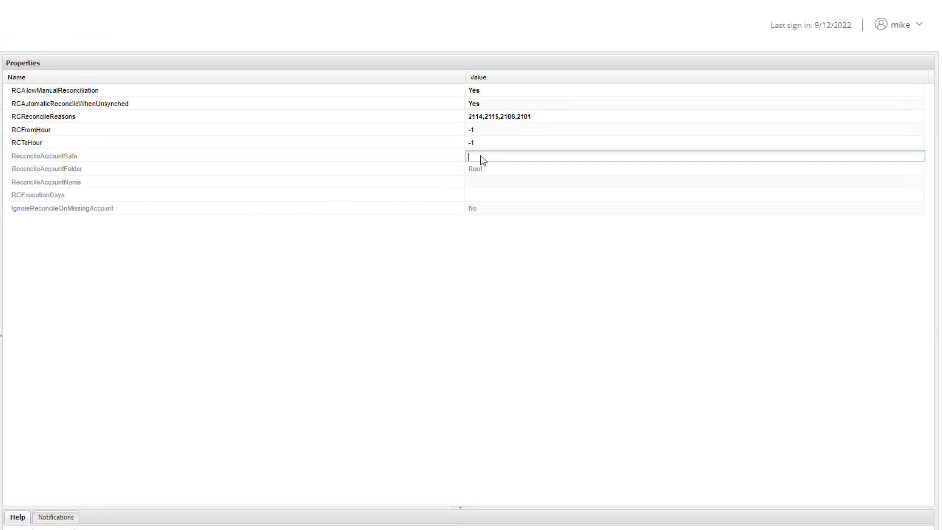
Step: Set ReconcileAccountSafe to Lin-Recon-Fin-US and ReconcileAccountName to Operating System-LinReconSSH30-target-lin.acme.corp-reconcile
type("Lin-Recon-Fin-US")
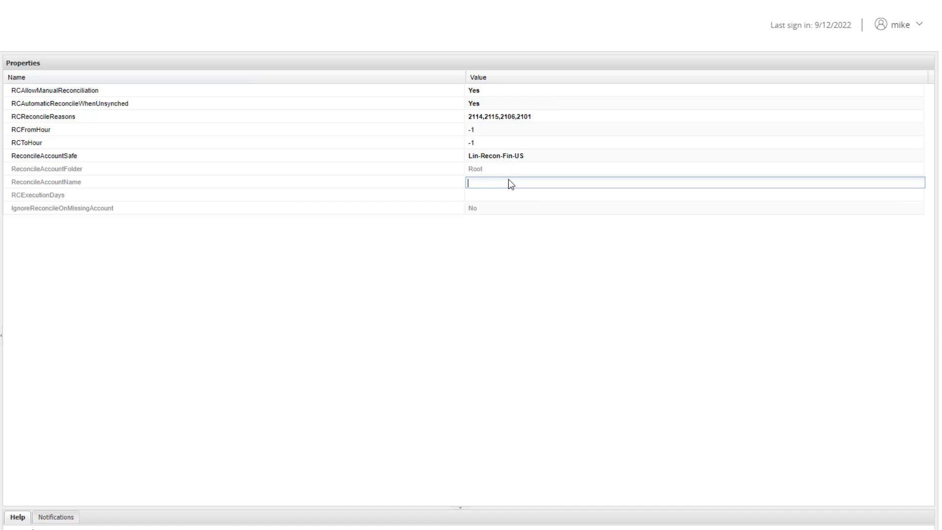
type("Operating System-LinReconSSH30-target-lin.acme.corp-reconcile")
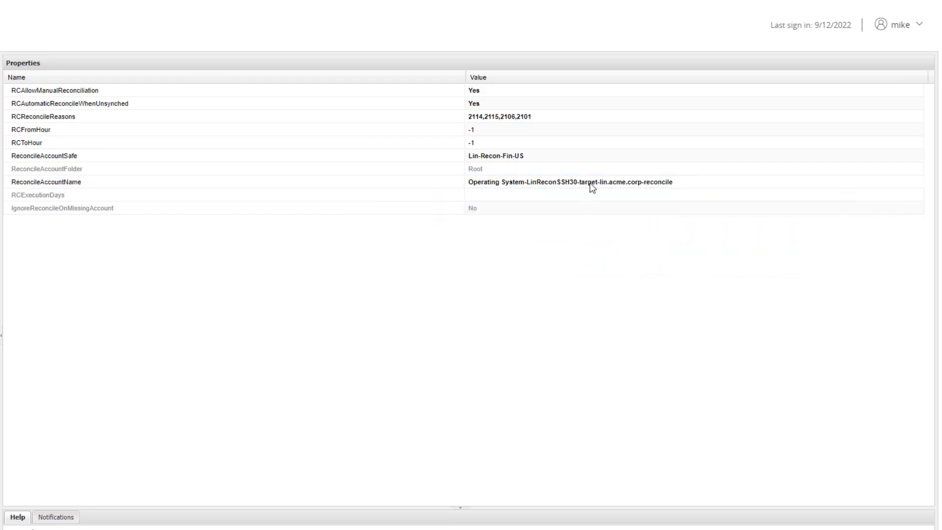
Step: Replace target-lin.acme.corp in ReconcileAccountName with %ADDRESS% and save the platform
left_click(592, 183)
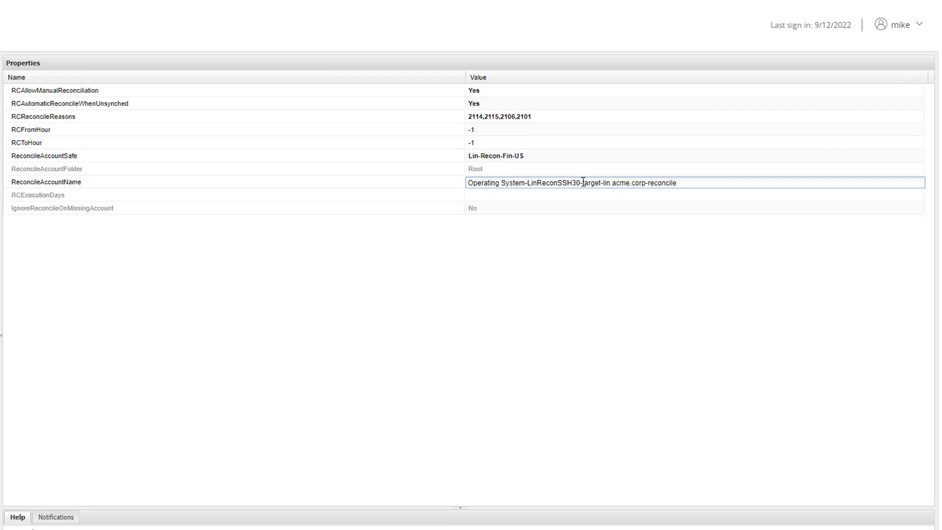
double_click(615, 183)
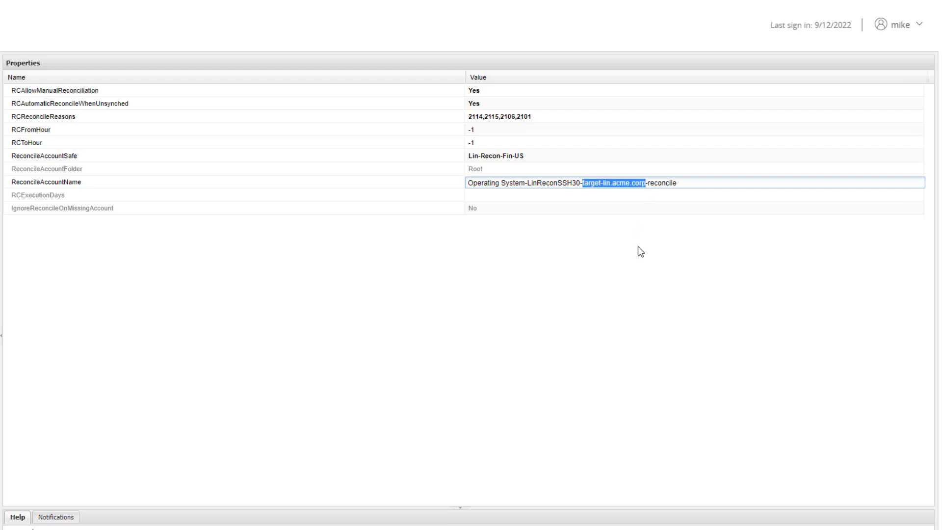
type("%ADDRESS%")
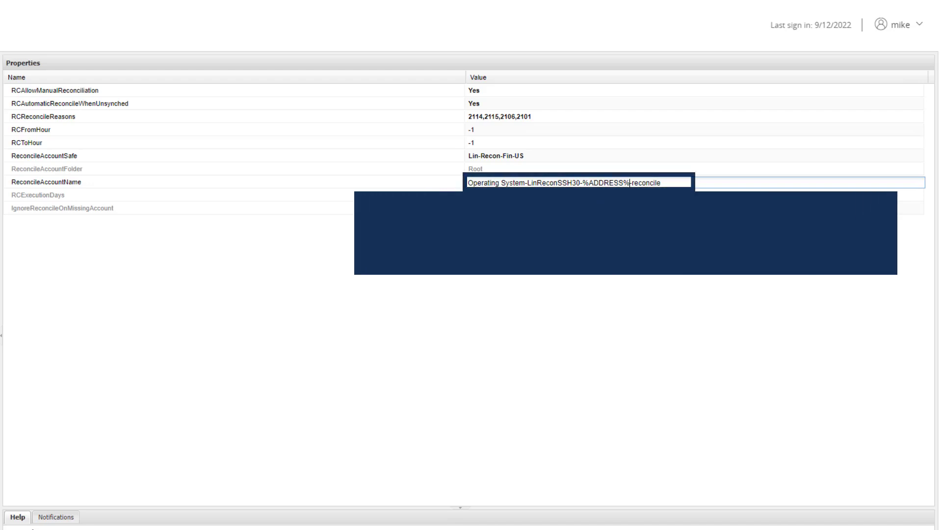
mouse_move(577, 183)
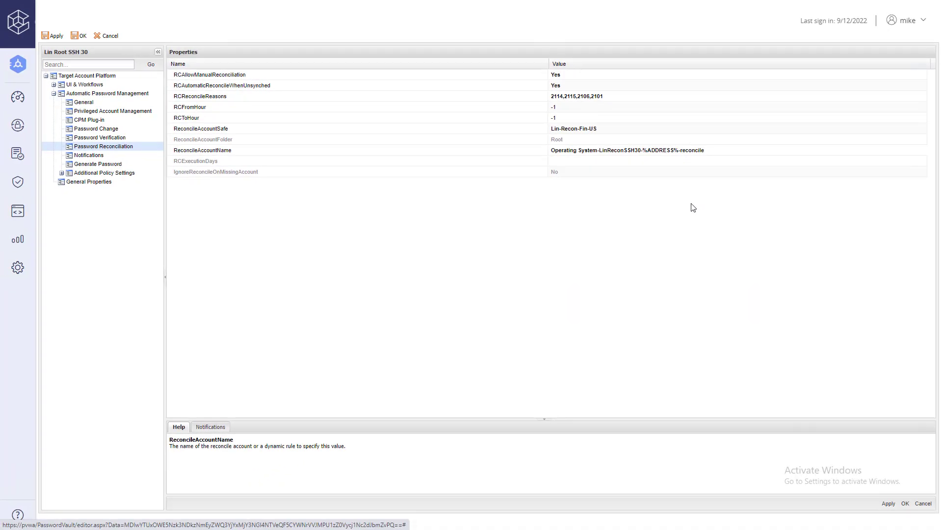
left_click(905, 503)
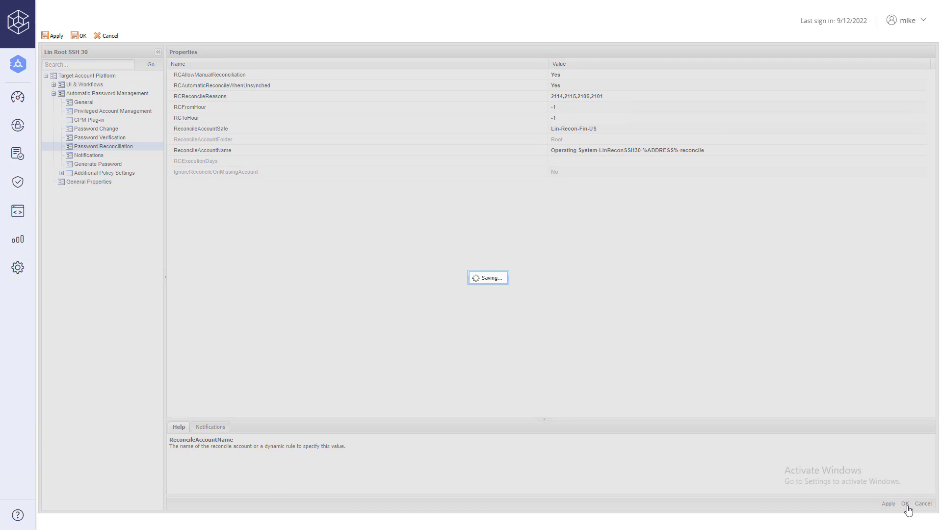
left_click(905, 503)
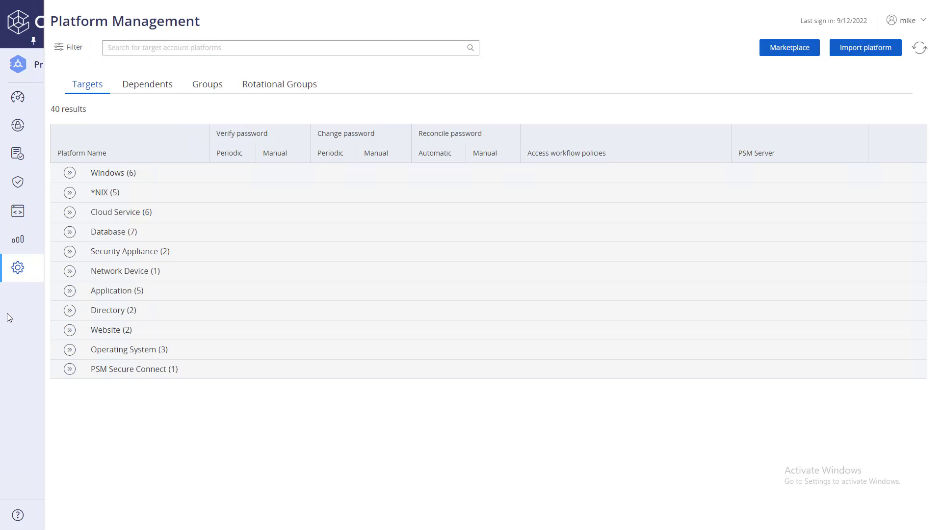
Step: Add a *NIX reconcile account for target-lin2.acme.corp on Lin Recon SSH 30 in Lin-Recon-Fin-US
left_click(18, 125)
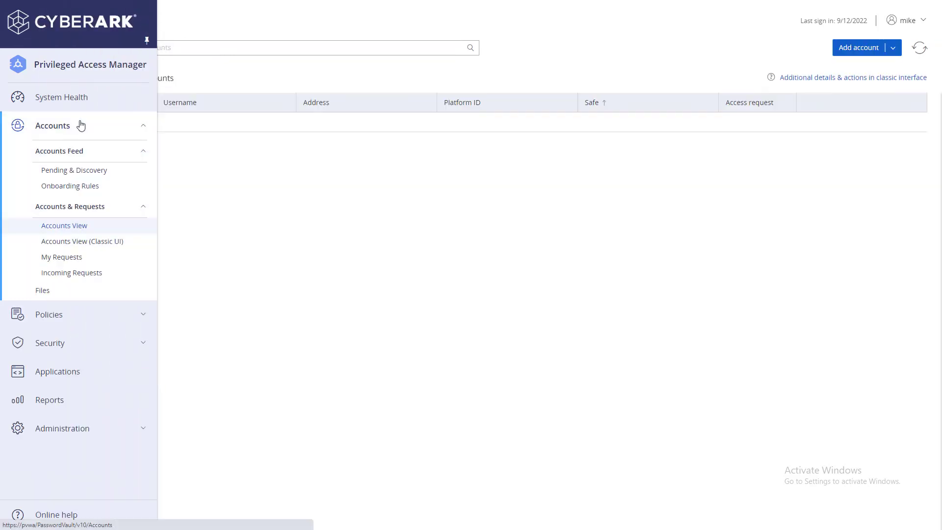
left_click(859, 48)
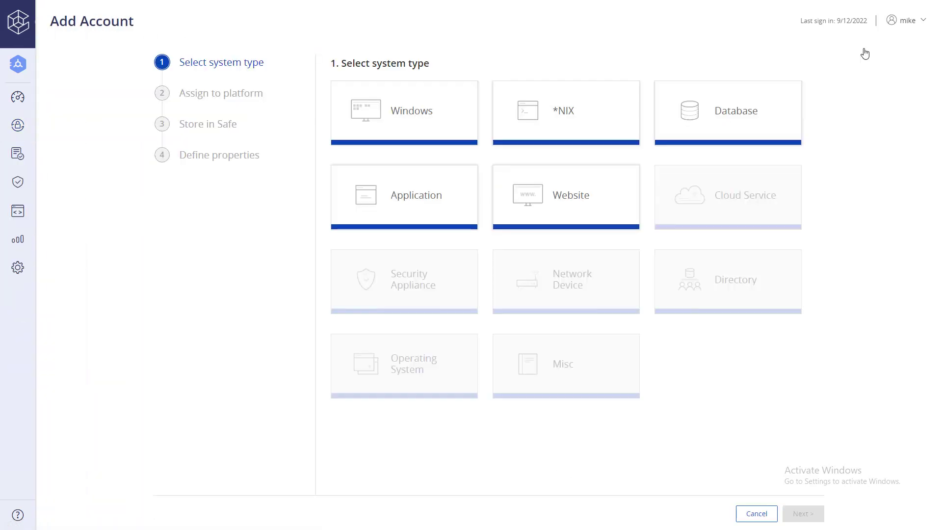
left_click(803, 513)
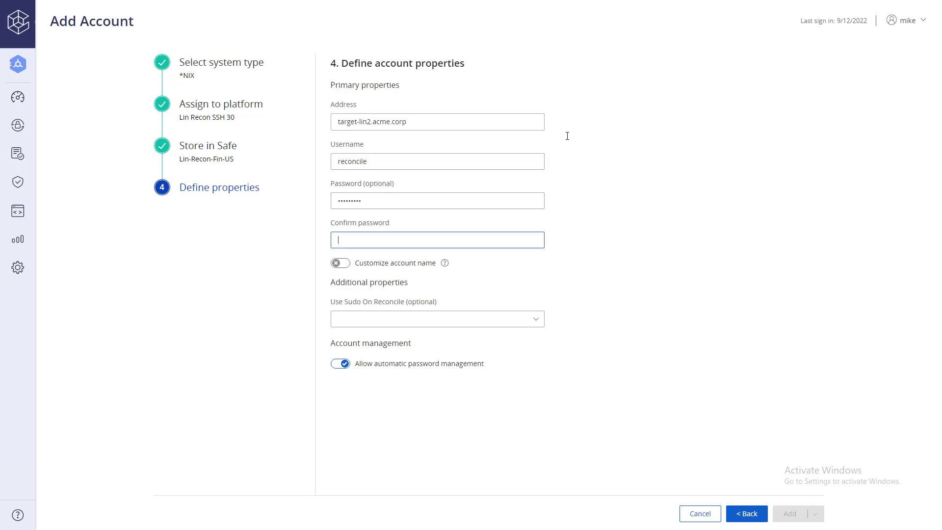
left_click(789, 513)
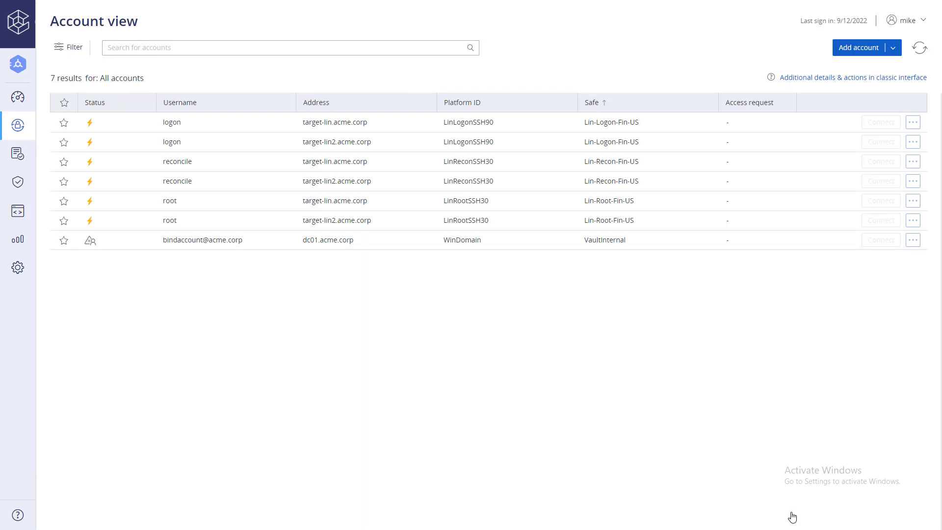
mouse_move(572, 206)
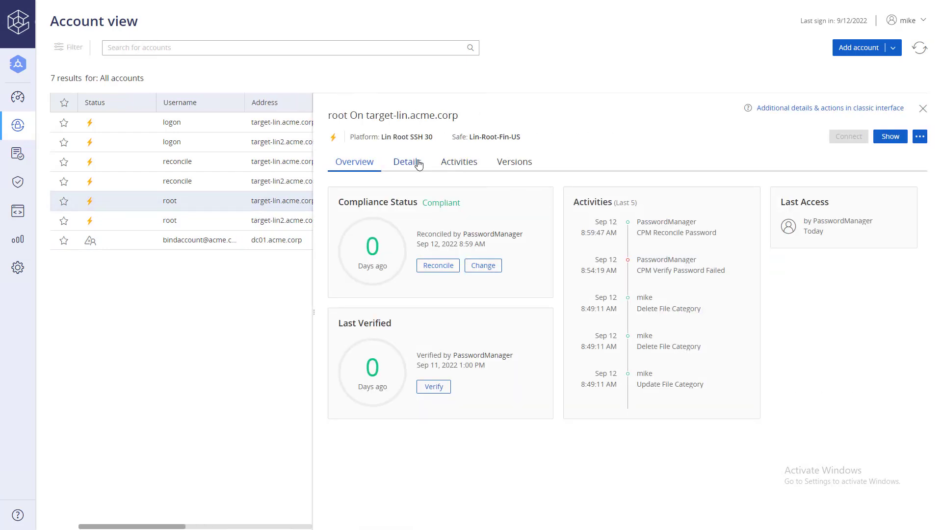
Step: Confirm the root account's Linked Accounts show its reconcile account, then return to Overview
left_click(406, 161)
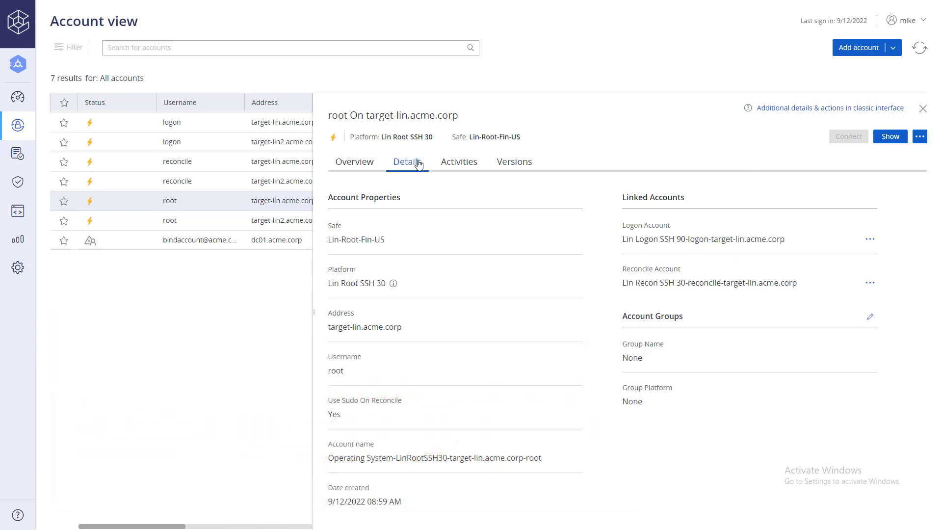
left_click(354, 162)
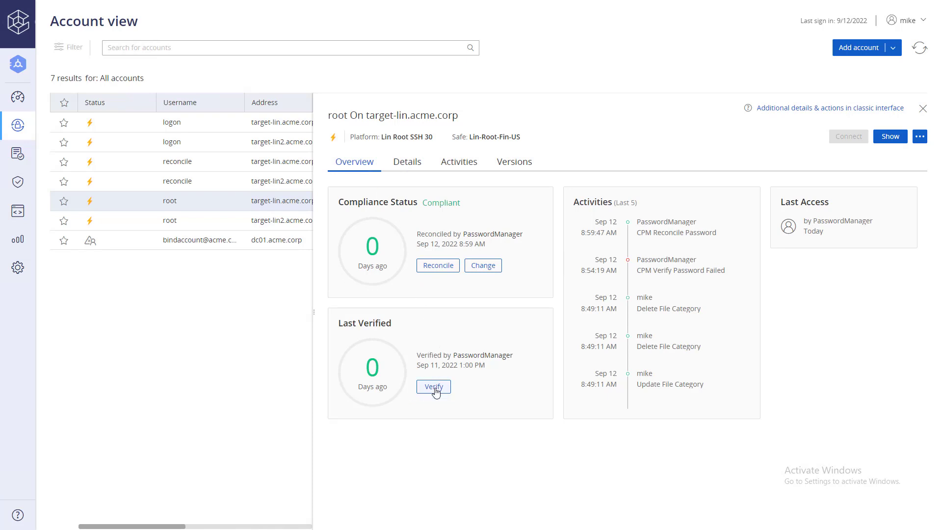
Step: Verify the root account's password and confirm it was automatically reconciled at 9:41 AM
left_click(433, 386)
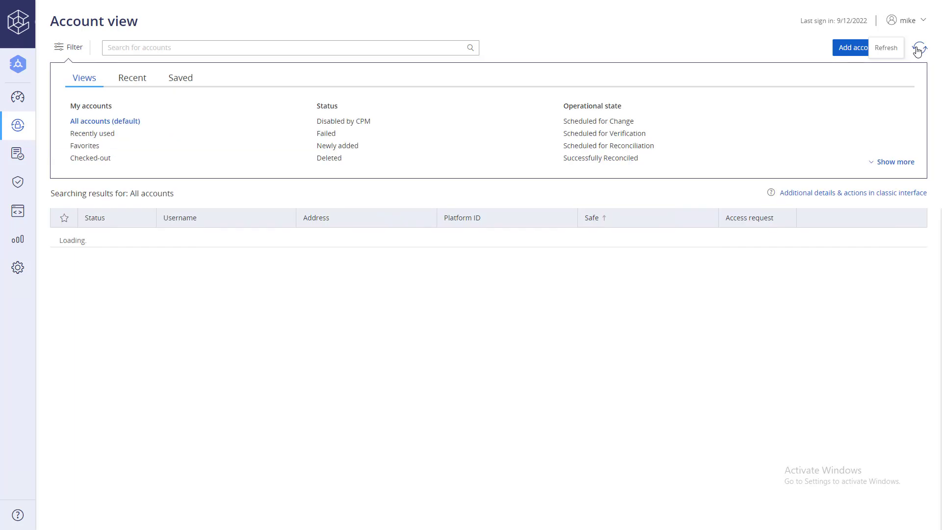
left_click(170, 204)
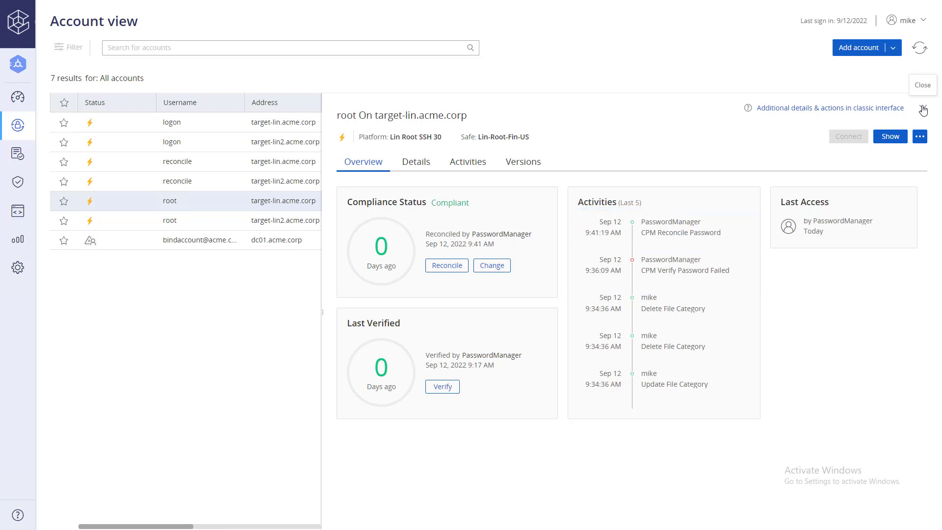
left_click(922, 84)
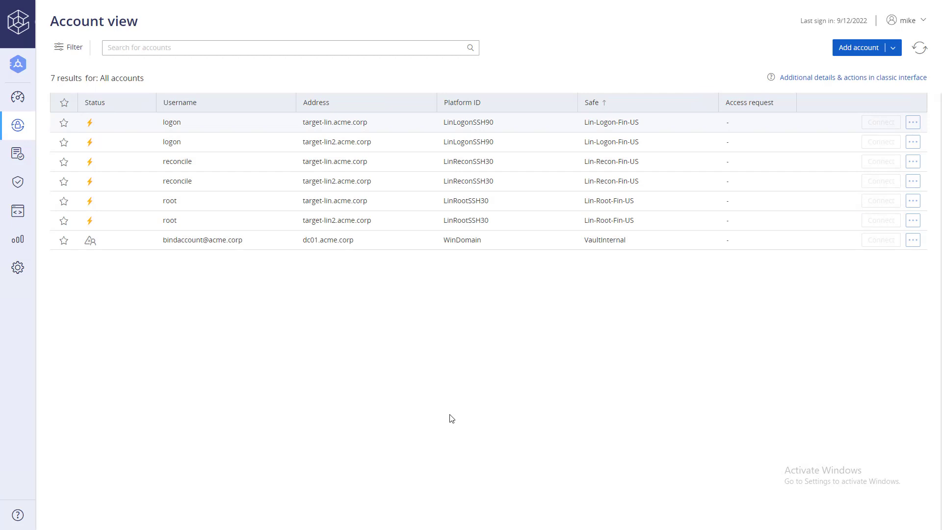